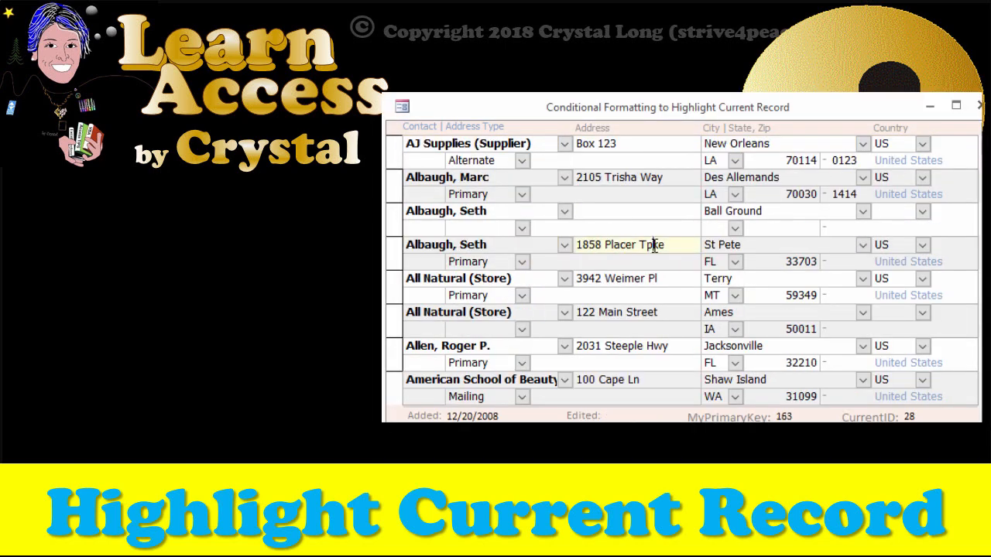
- Switch the address form to Design View and select the txtHighlight box
{"action": "left_click", "coordinate": [619, 245]}
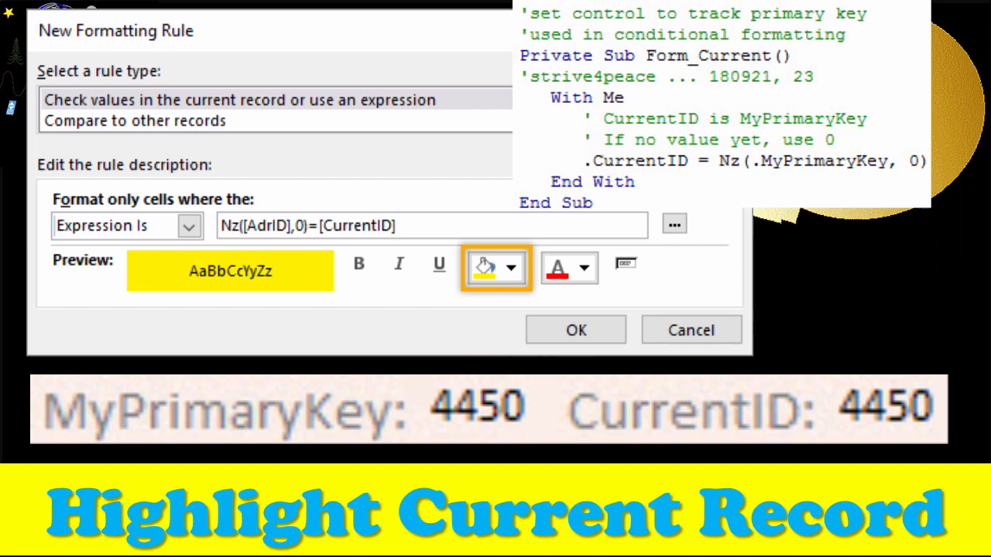
{"action": "left_click", "coordinate": [575, 329]}
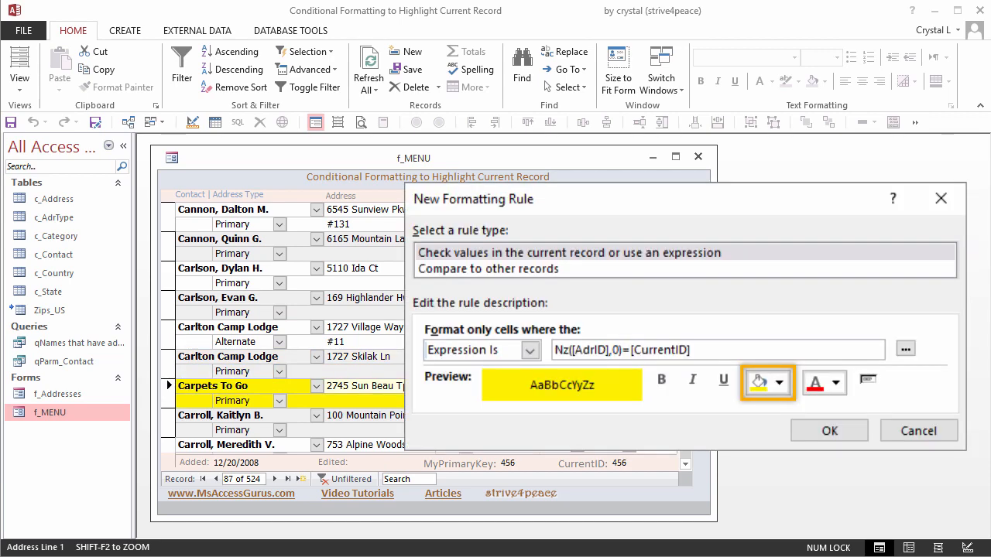
{"action": "left_click", "coordinate": [19, 66]}
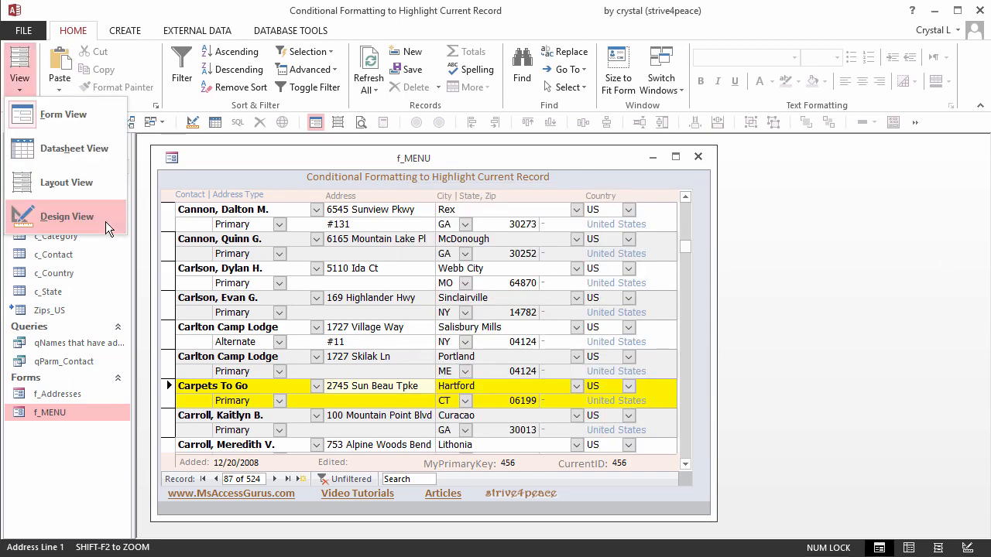
{"action": "mouse_move", "coordinate": [680, 240]}
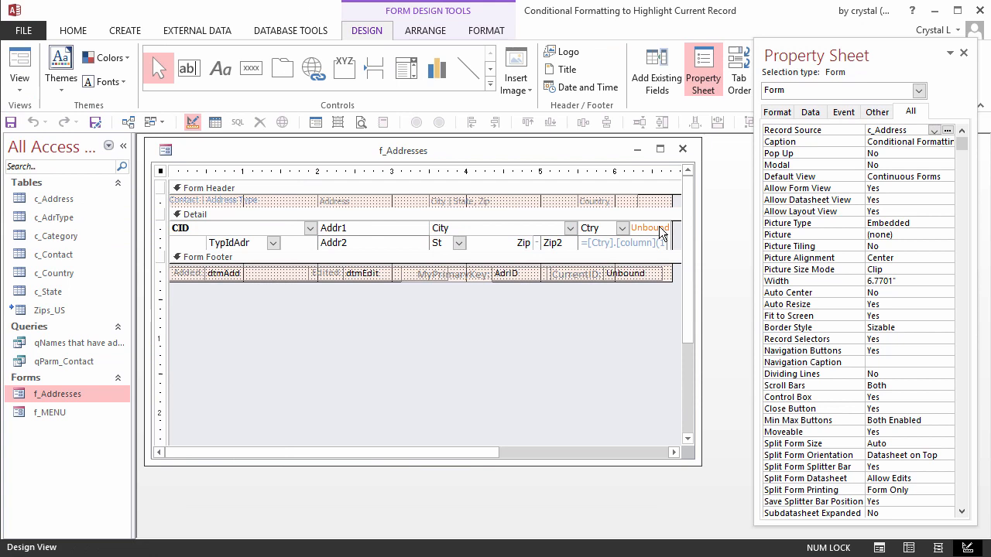
{"action": "left_click", "coordinate": [648, 227]}
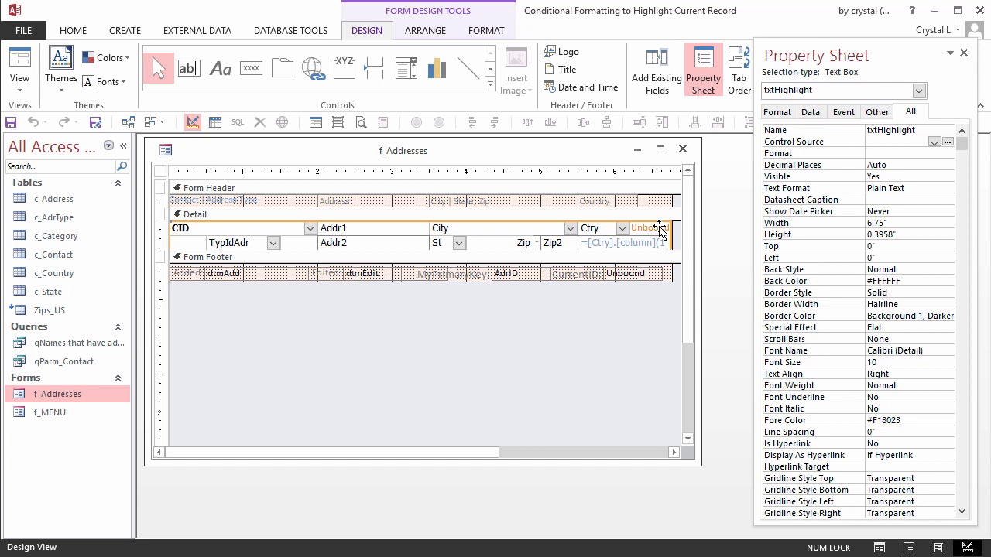
- Check txtHighlight's Height, Top, Left, Enabled=No and Locked=Yes in the Property Sheet
{"action": "left_click", "coordinate": [778, 235]}
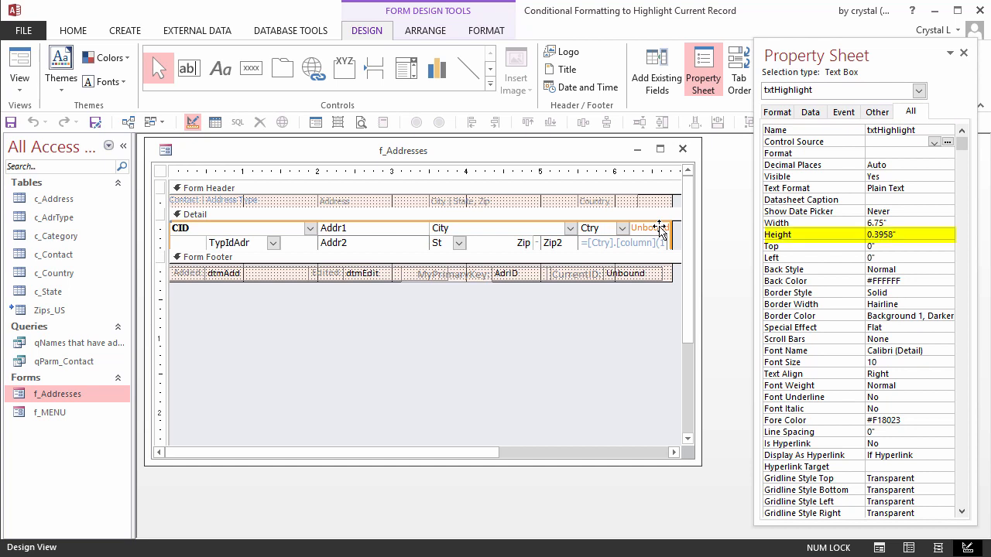
{"action": "left_click", "coordinate": [785, 223]}
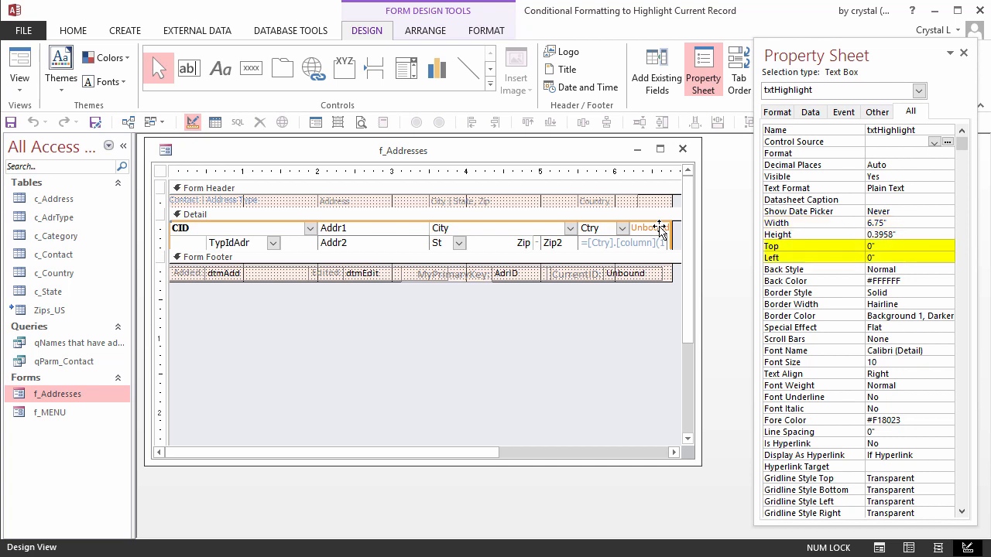
{"action": "left_click", "coordinate": [808, 111]}
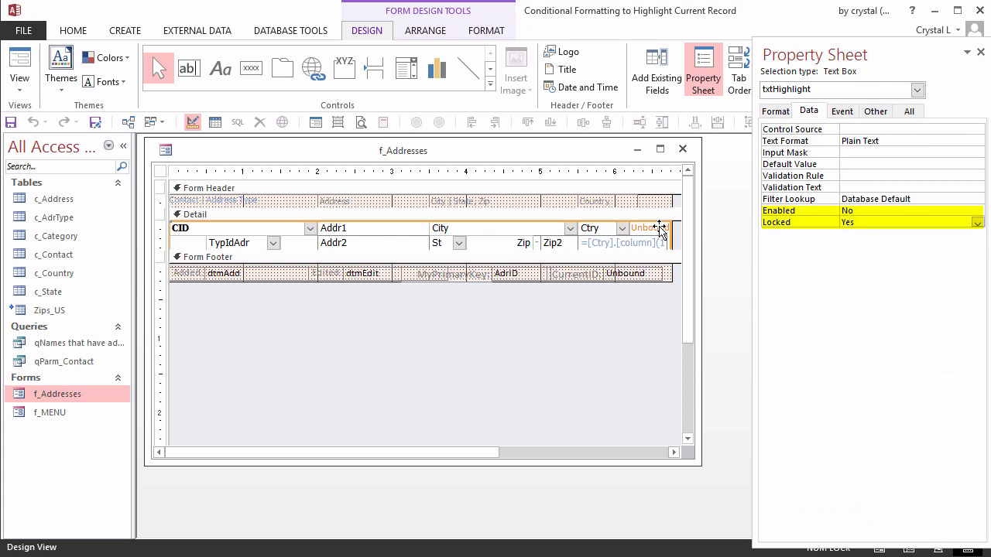
{"action": "left_click", "coordinate": [876, 111]}
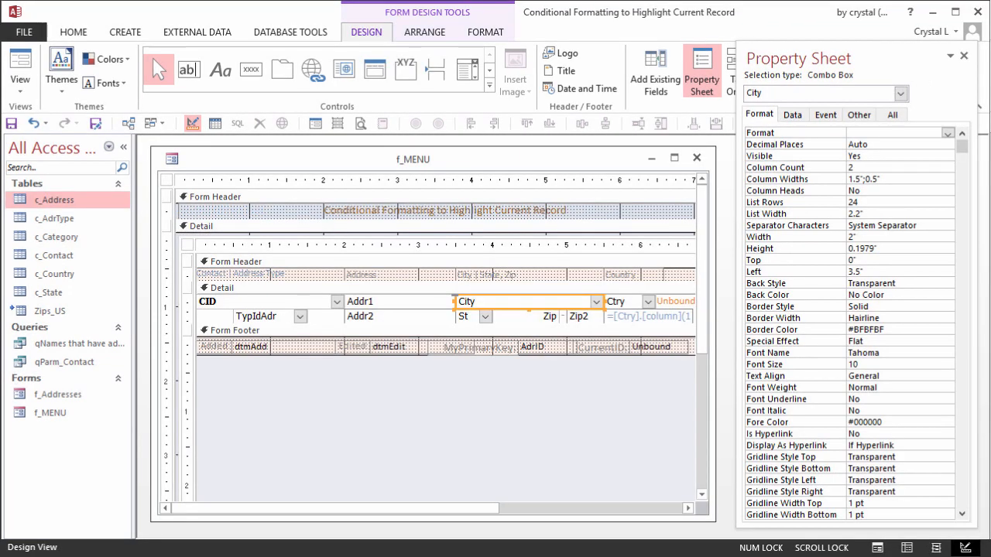
{"action": "left_click", "coordinate": [767, 282]}
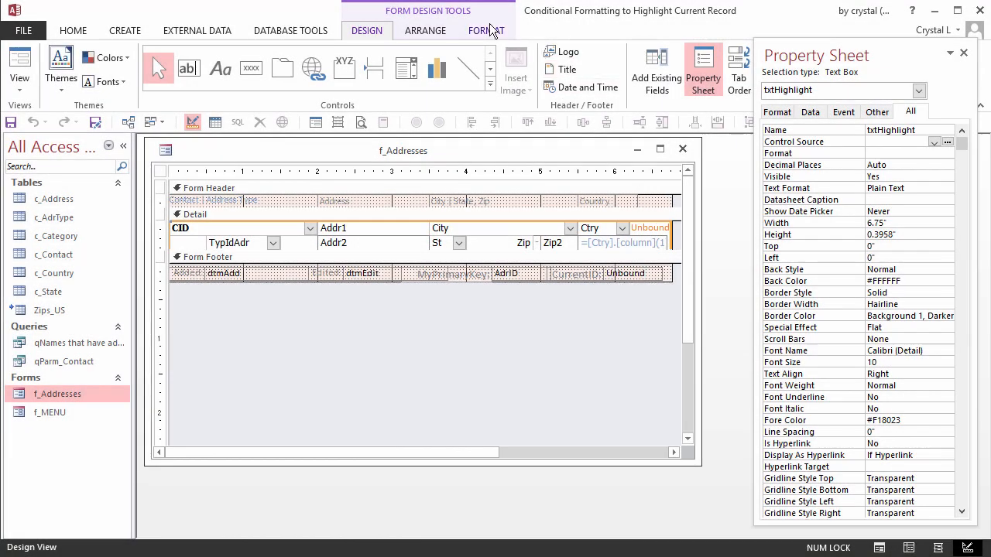
- Open Conditional Formatting for txtHighlight from the Format ribbon and add a new rule
{"action": "left_click", "coordinate": [486, 30]}
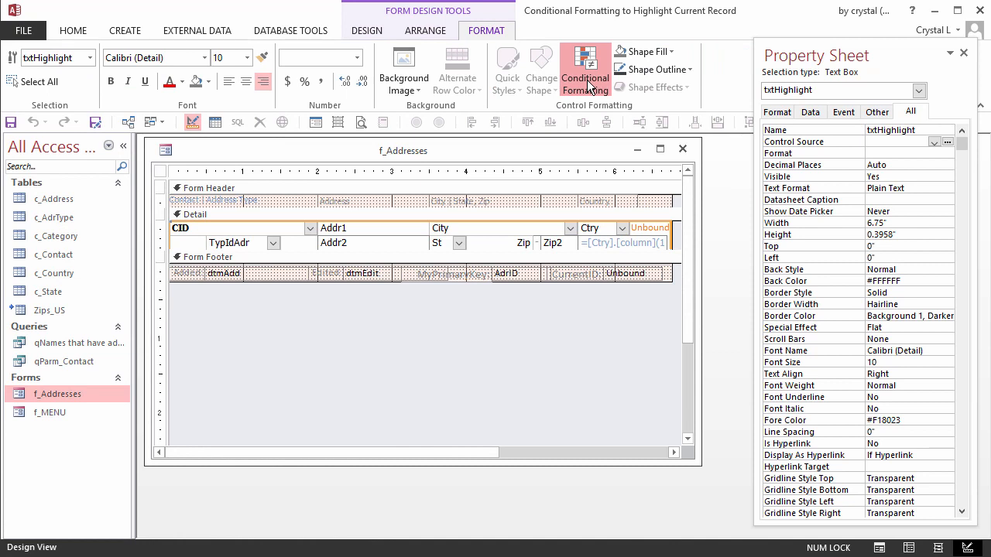
{"action": "left_click", "coordinate": [585, 69]}
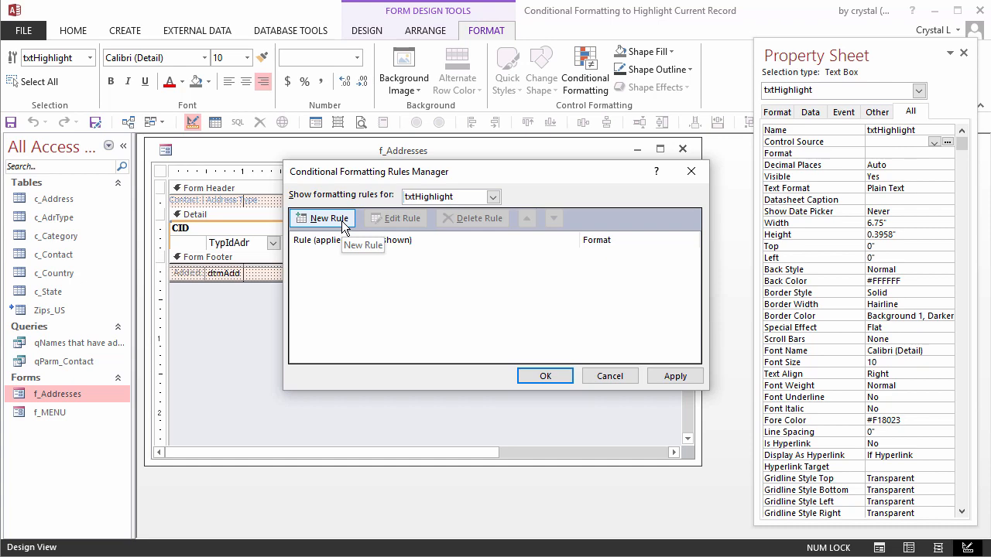
{"action": "left_click", "coordinate": [328, 218]}
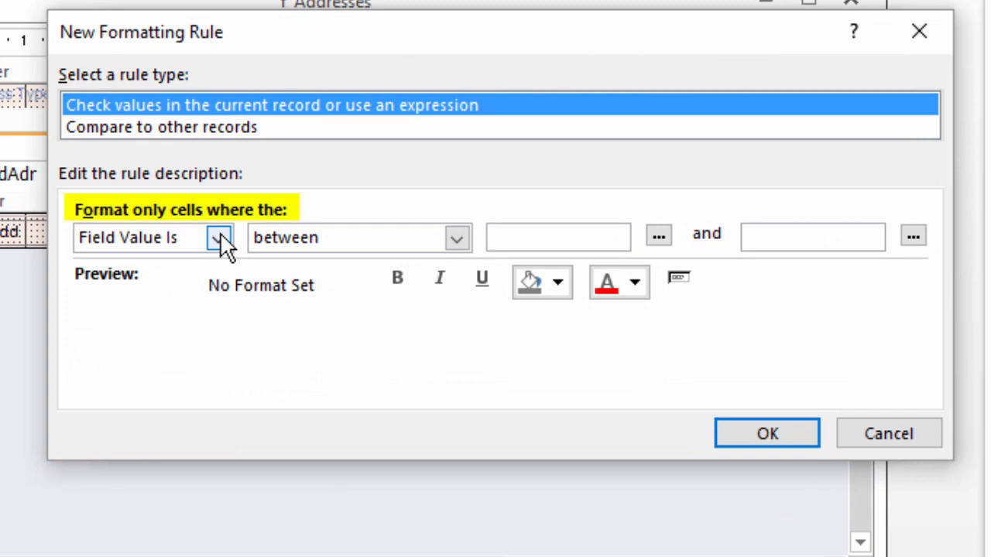
- Set the rule type to Expression Is with Nz([MyPrimaryKey],0) = [CurrentID]
{"action": "left_click", "coordinate": [219, 237]}
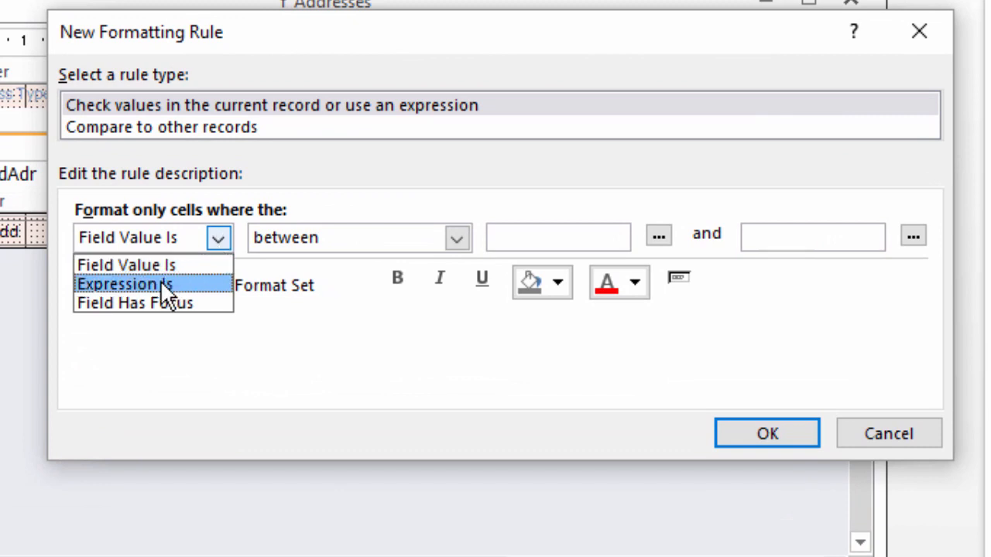
{"action": "left_click", "coordinate": [124, 284]}
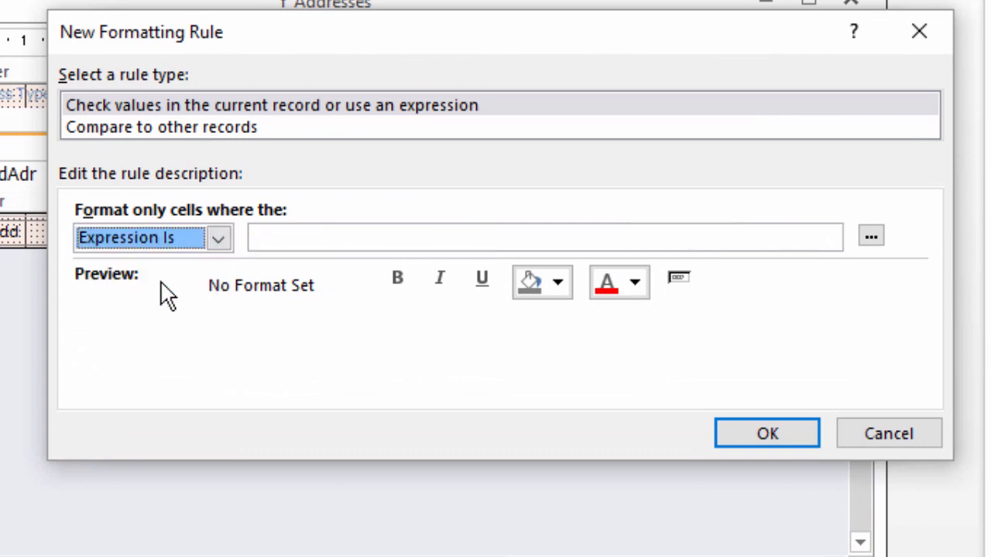
{"action": "type", "text": "Nz"}
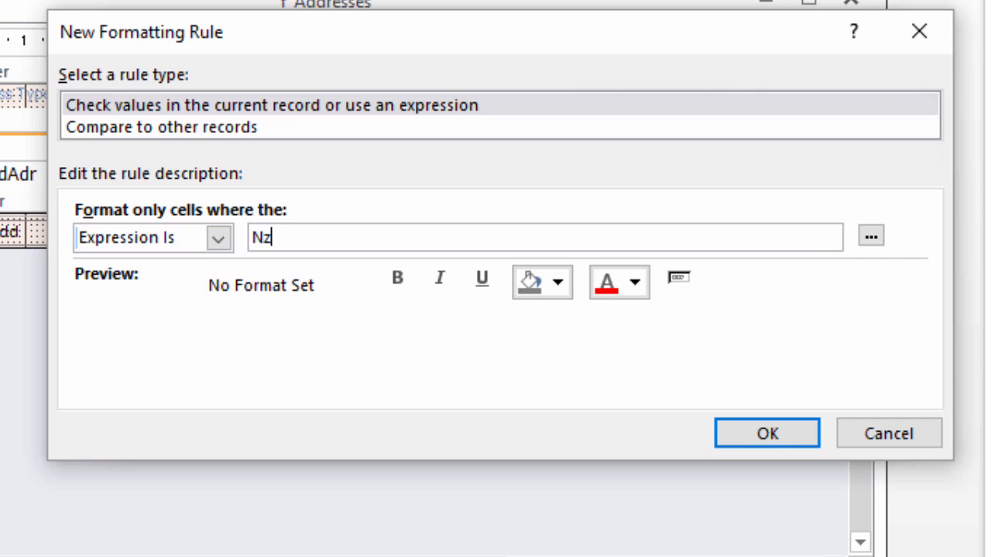
{"action": "type", "text": "( [M"}
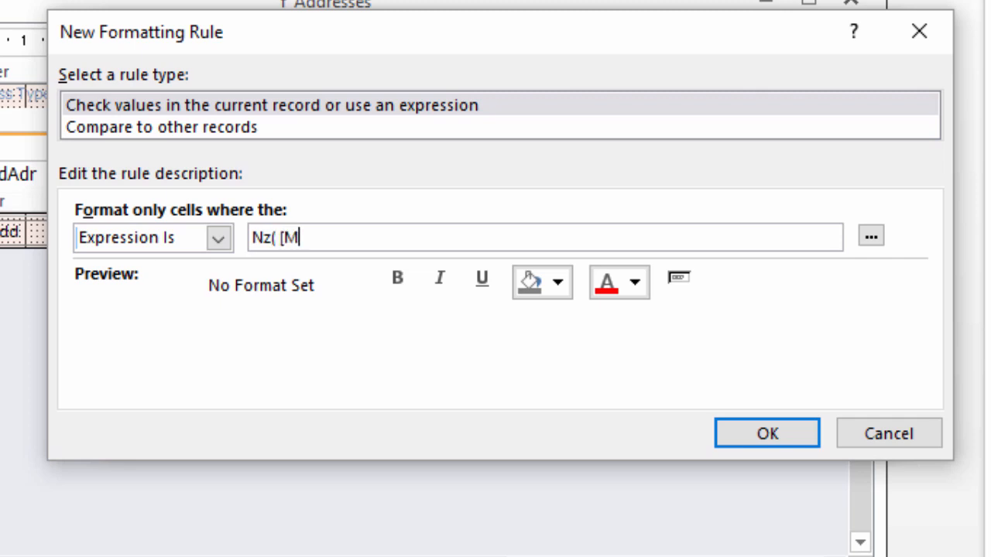
{"action": "type", "text": "yPrimary"}
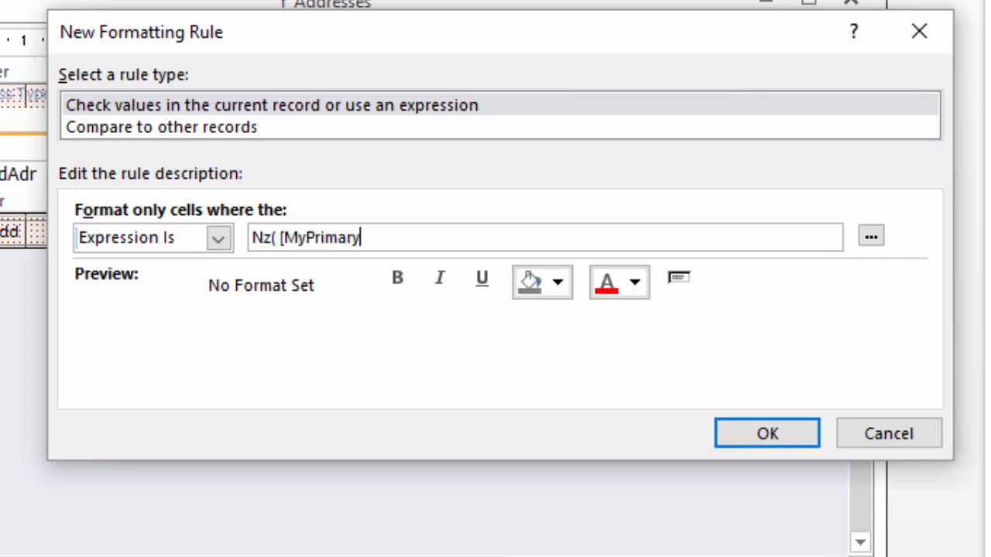
{"action": "type", "text": "Key]"}
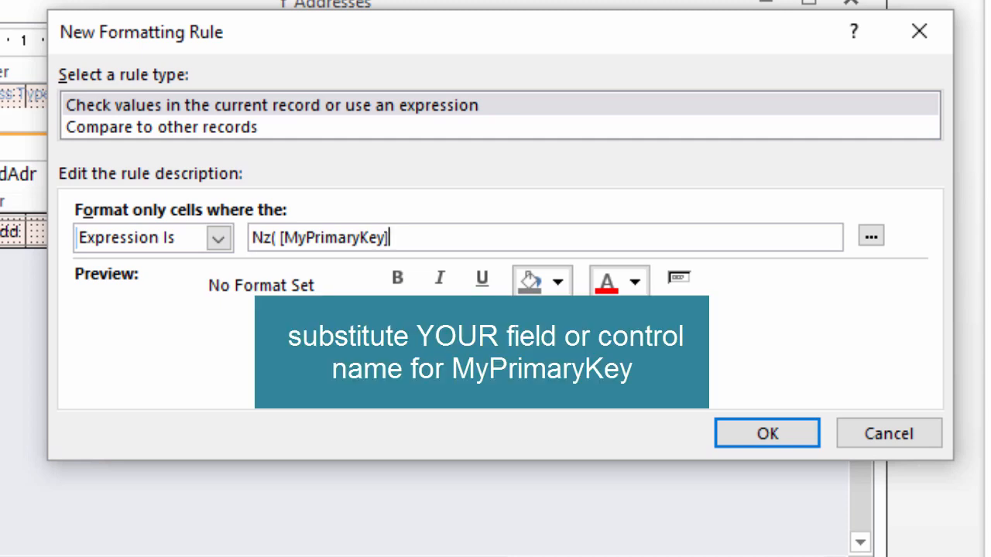
{"action": "type", "text": ",0 )"}
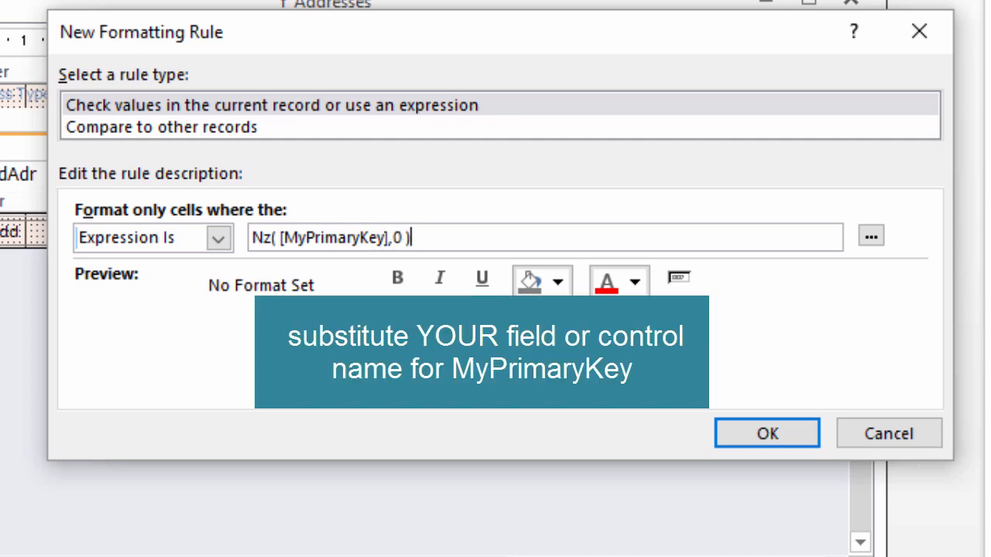
{"action": "type", "text": "= 1"}
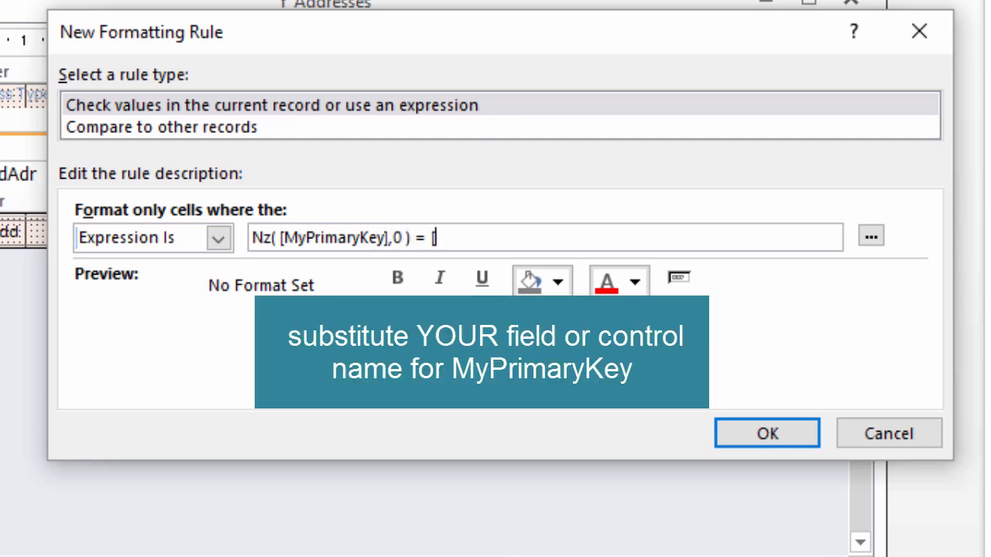
{"action": "type", "text": "[CurrentID]"}
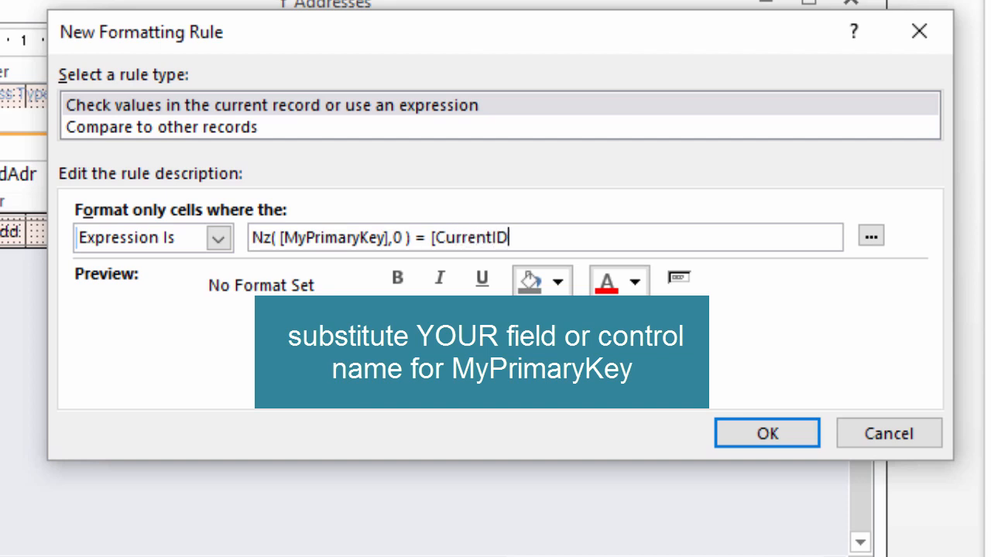
{"action": "type", "text": "]"}
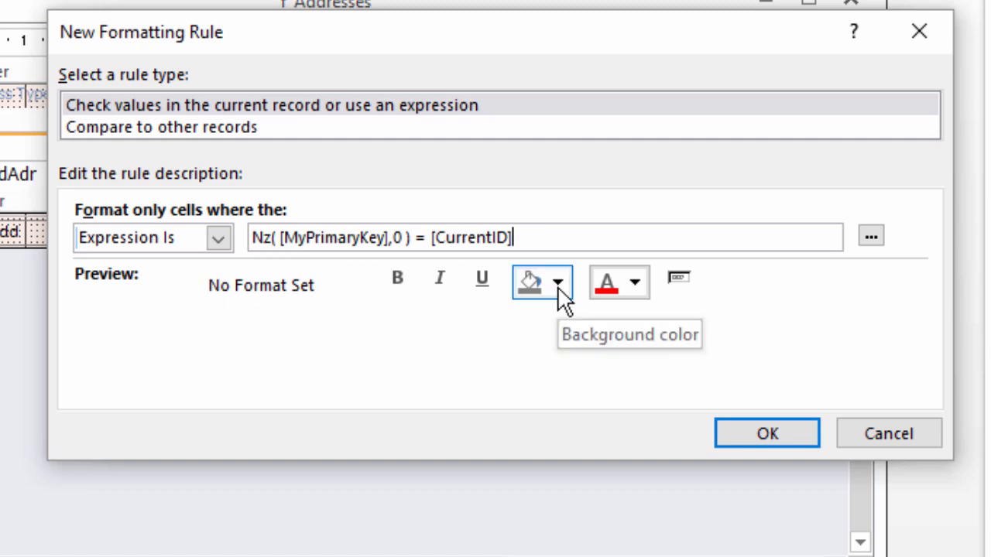
- Pick a yellow background for the rule and confirm both dialogs
{"action": "left_click", "coordinate": [556, 281]}
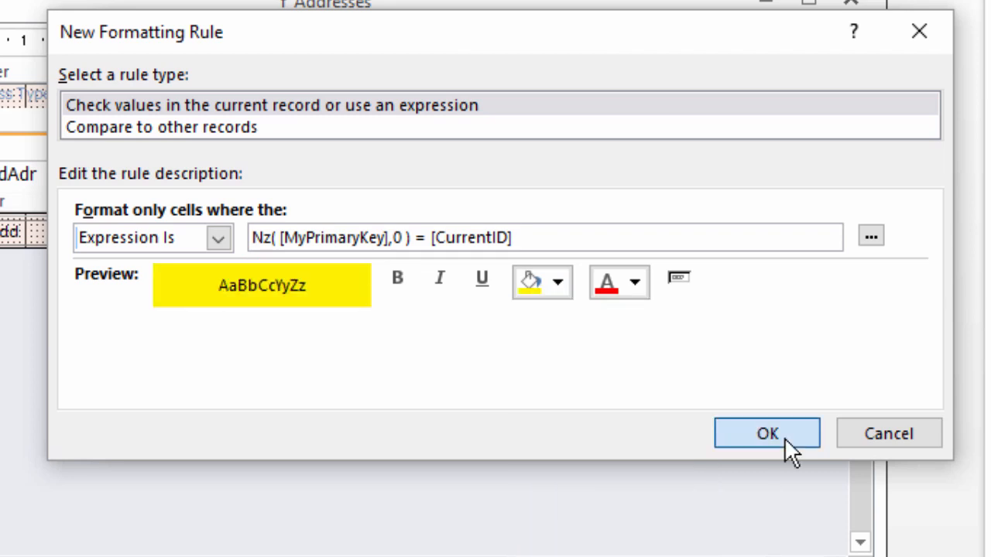
{"action": "left_click", "coordinate": [766, 433]}
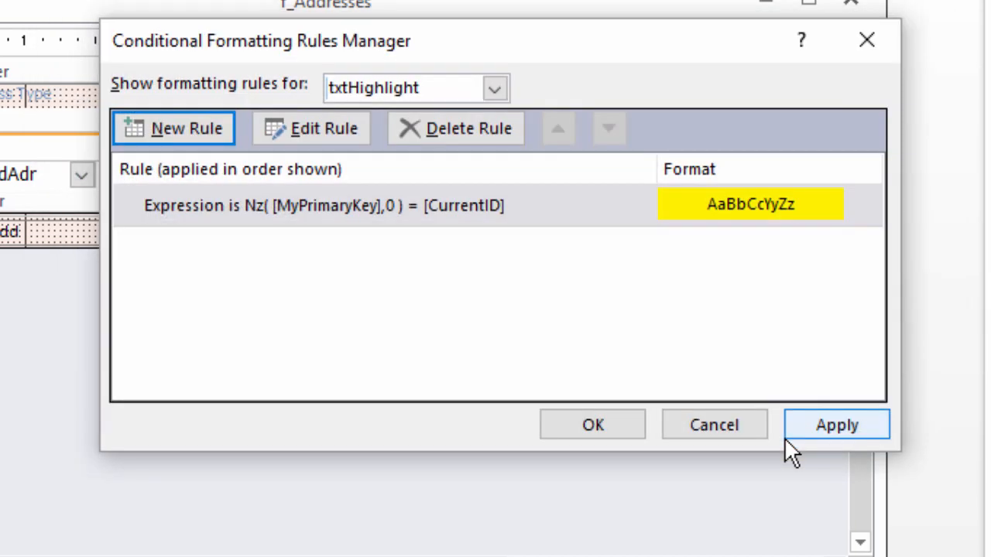
{"action": "mouse_move", "coordinate": [592, 424]}
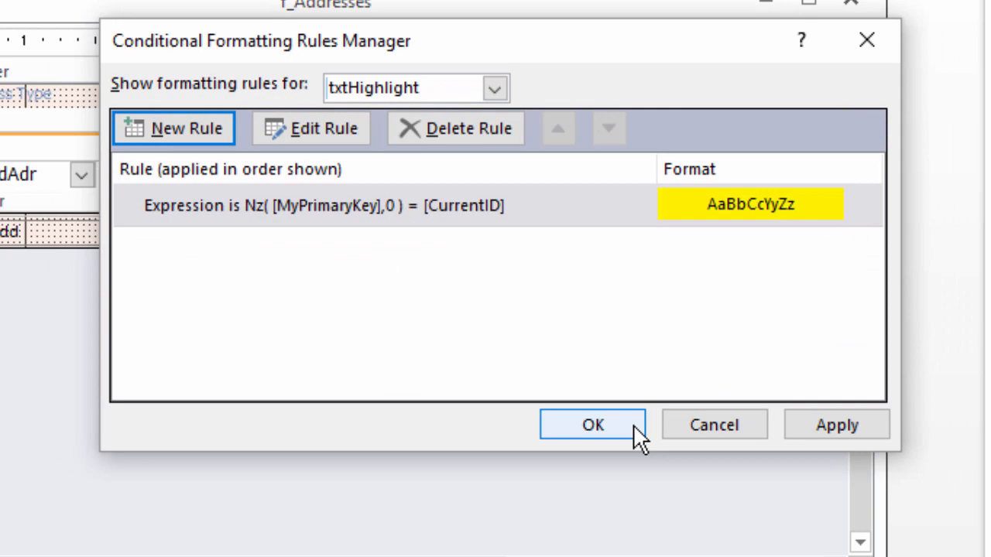
{"action": "left_click", "coordinate": [593, 424]}
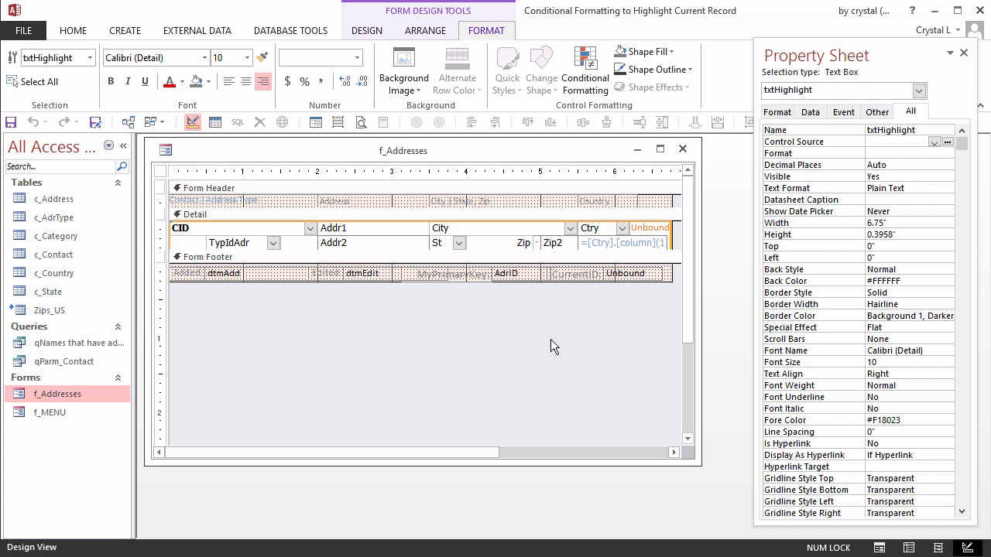
- Select the CurrentID text box on the form
{"action": "left_click", "coordinate": [513, 273]}
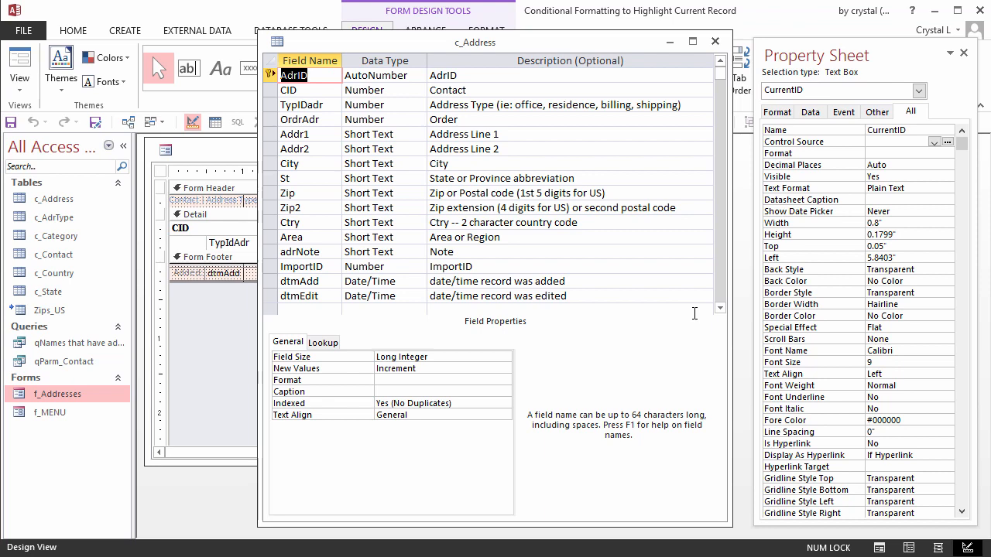
- Close the c_Address table design window
{"action": "left_click", "coordinate": [317, 369]}
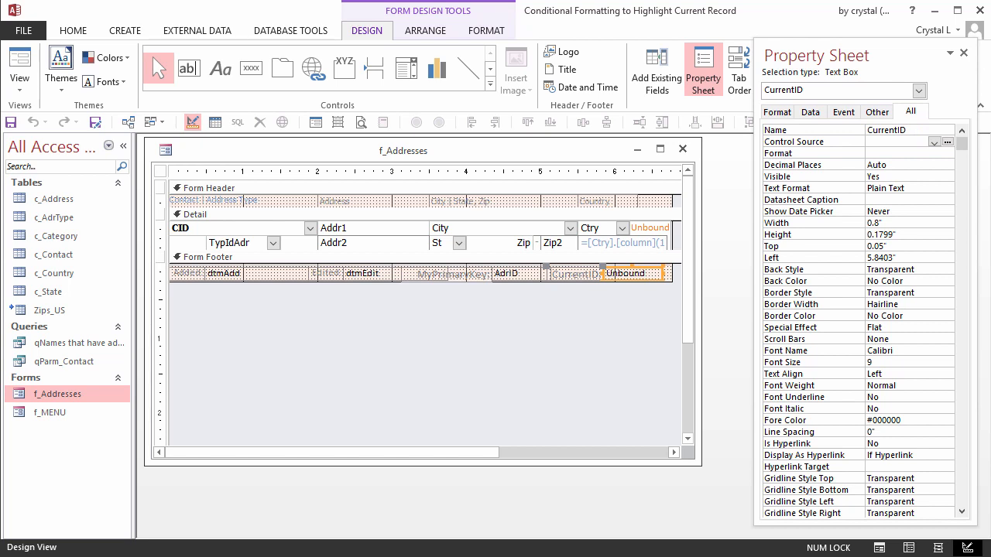
- Select the Form in the Property Sheet and show its Event properties
{"action": "left_click", "coordinate": [161, 172]}
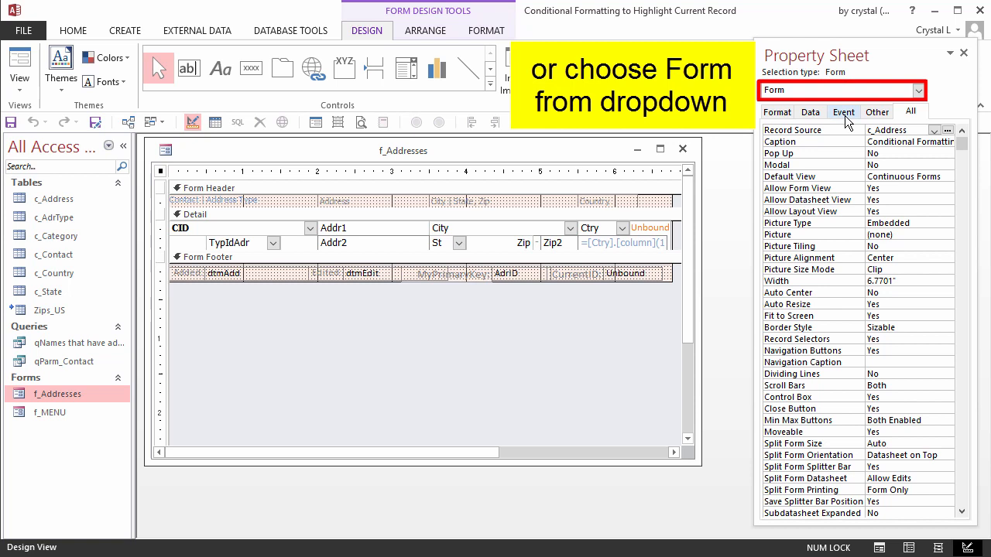
{"action": "left_click", "coordinate": [843, 112]}
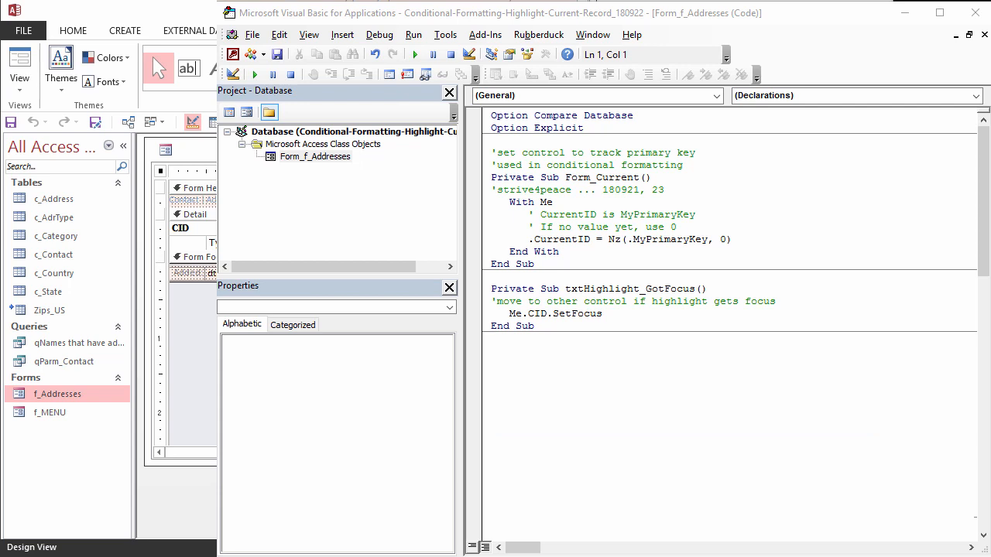
- Highlight and scroll through the NEW RECORDS section of the form's event code
{"action": "double_click", "coordinate": [628, 289]}
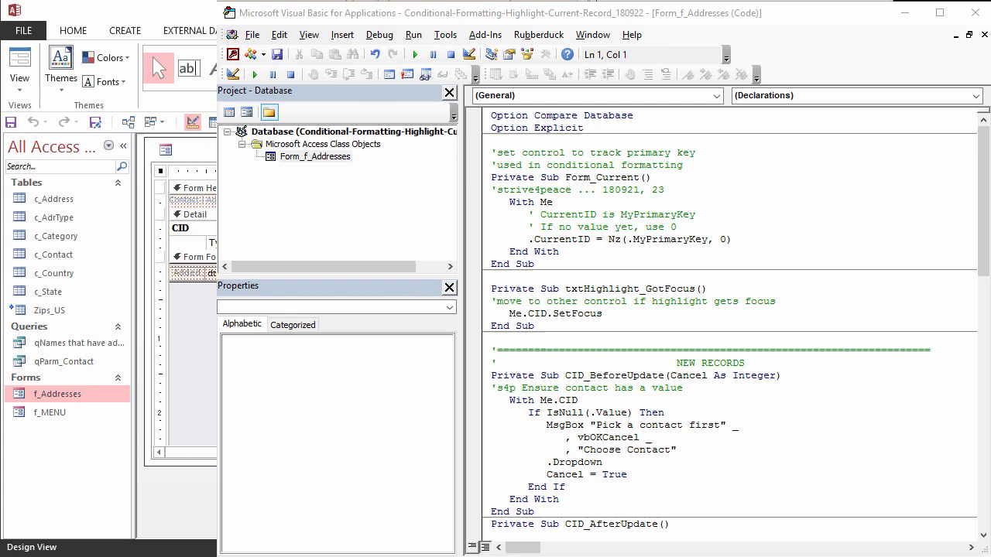
{"action": "double_click", "coordinate": [710, 362]}
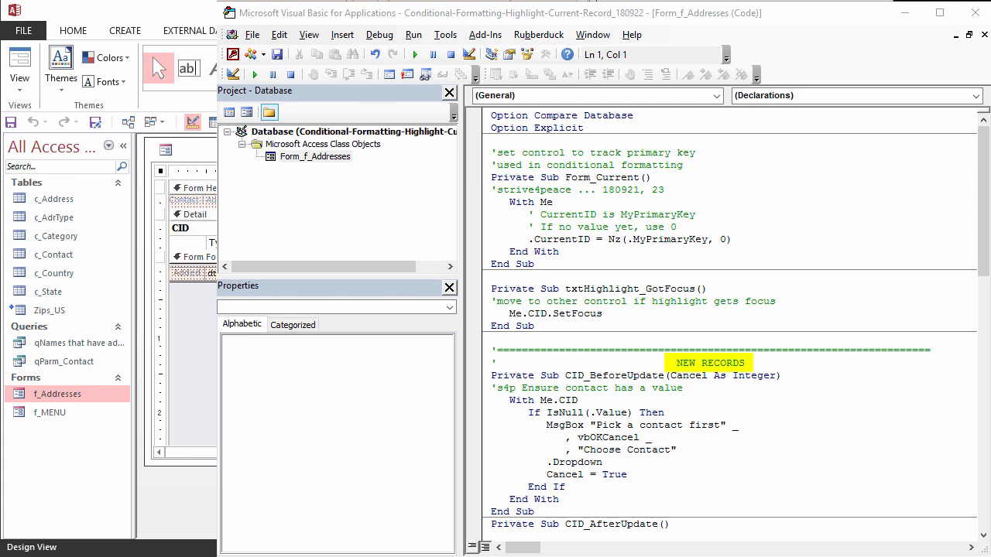
{"action": "scroll", "scroll_direction": "down", "scroll_amount": 3}
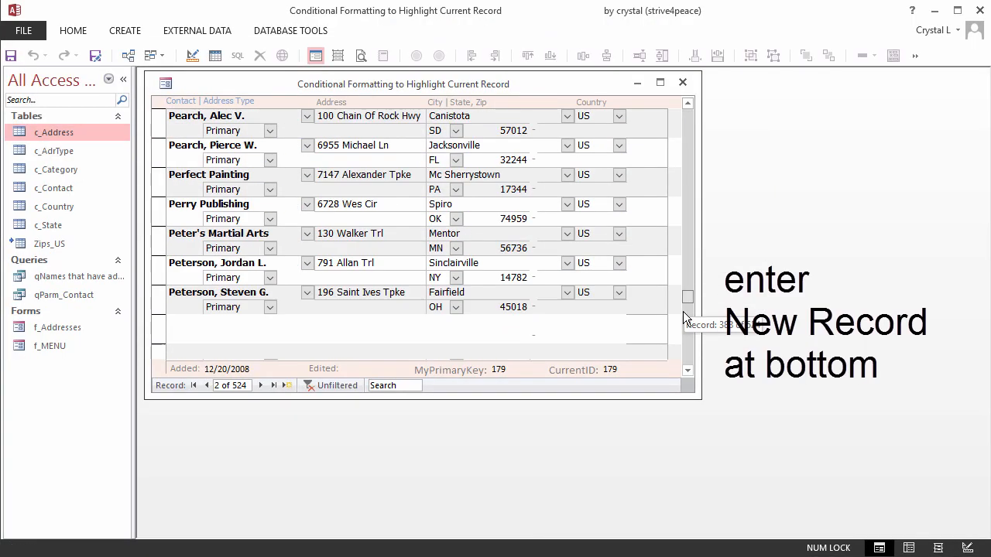
{"action": "left_click", "coordinate": [686, 371]}
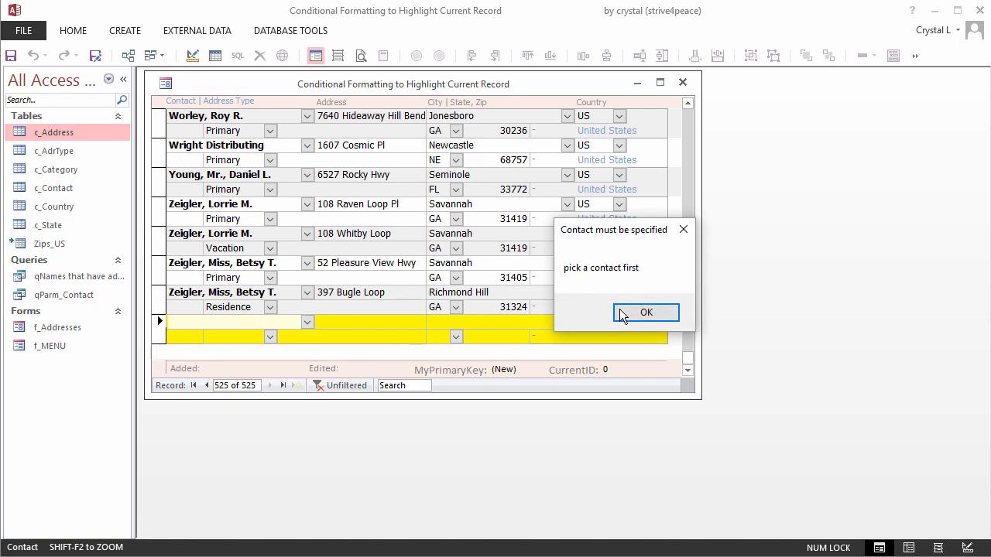
{"action": "left_click", "coordinate": [646, 312]}
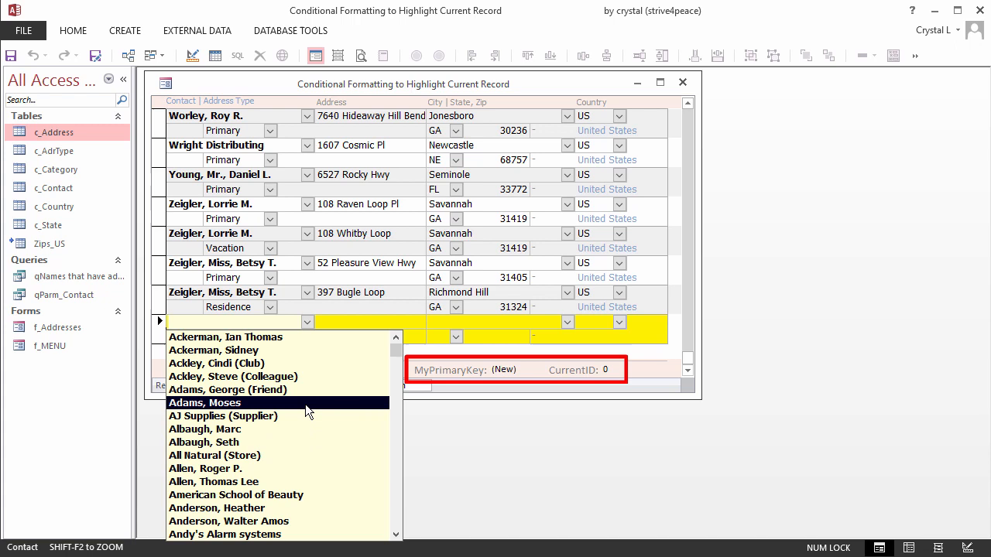
{"action": "left_click", "coordinate": [205, 403]}
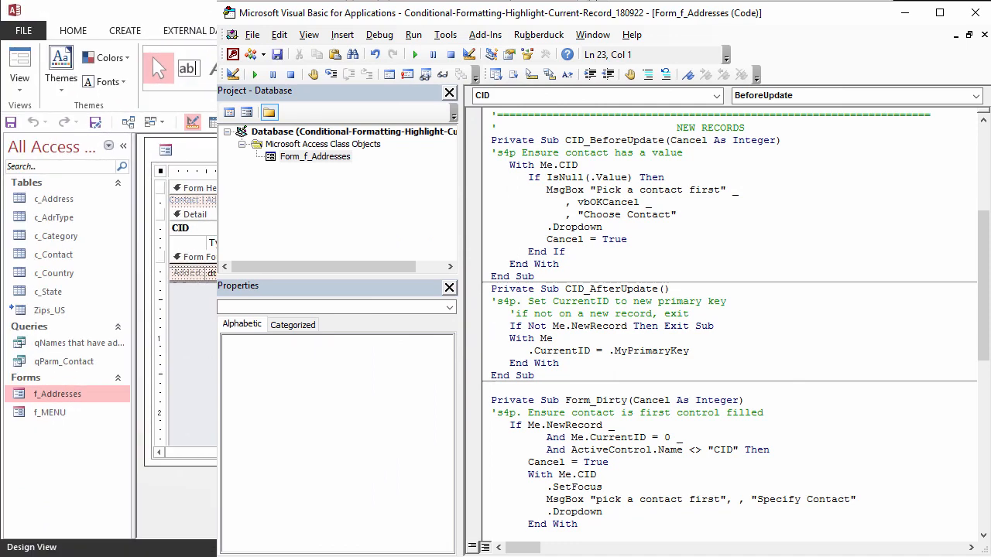
{"action": "double_click", "coordinate": [613, 140]}
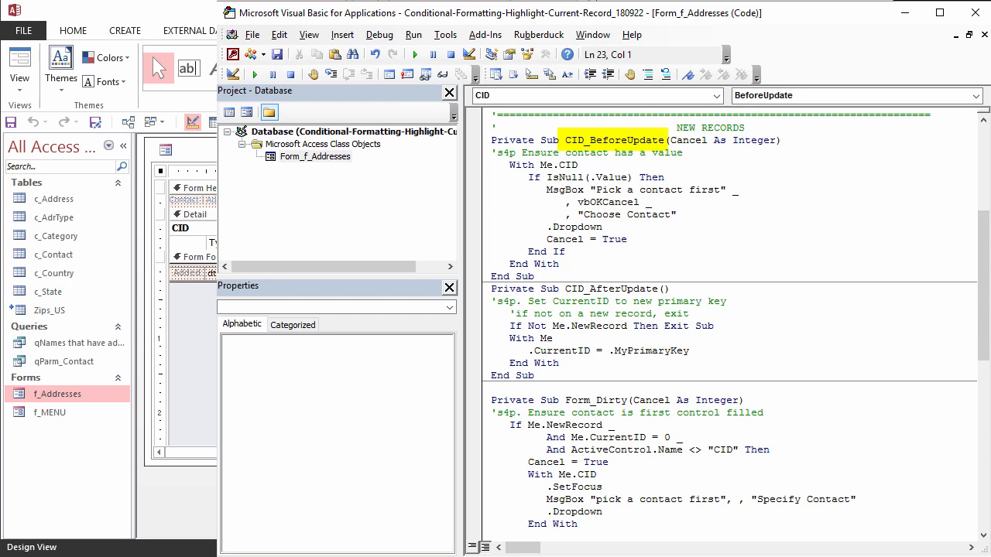
{"action": "left_click", "coordinate": [588, 140]}
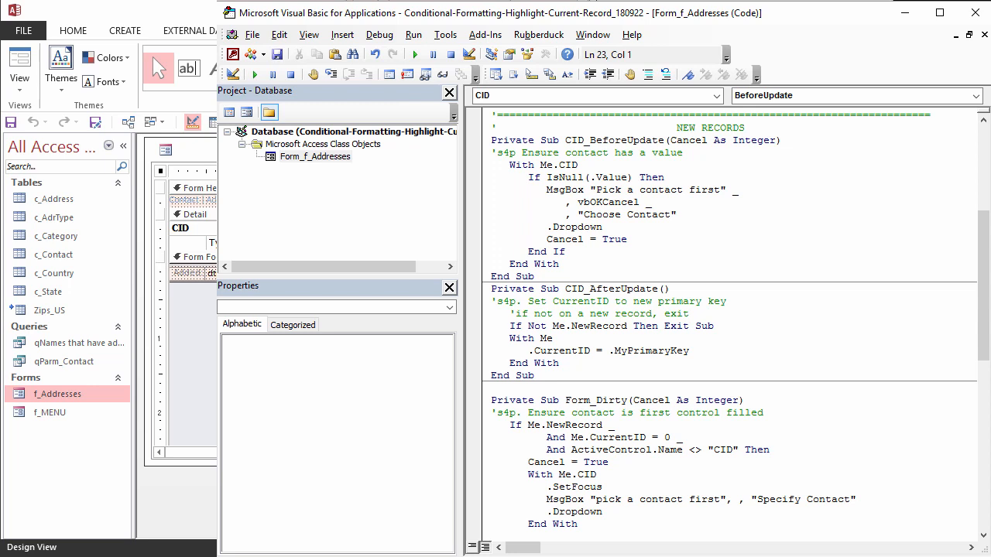
{"action": "double_click", "coordinate": [614, 289]}
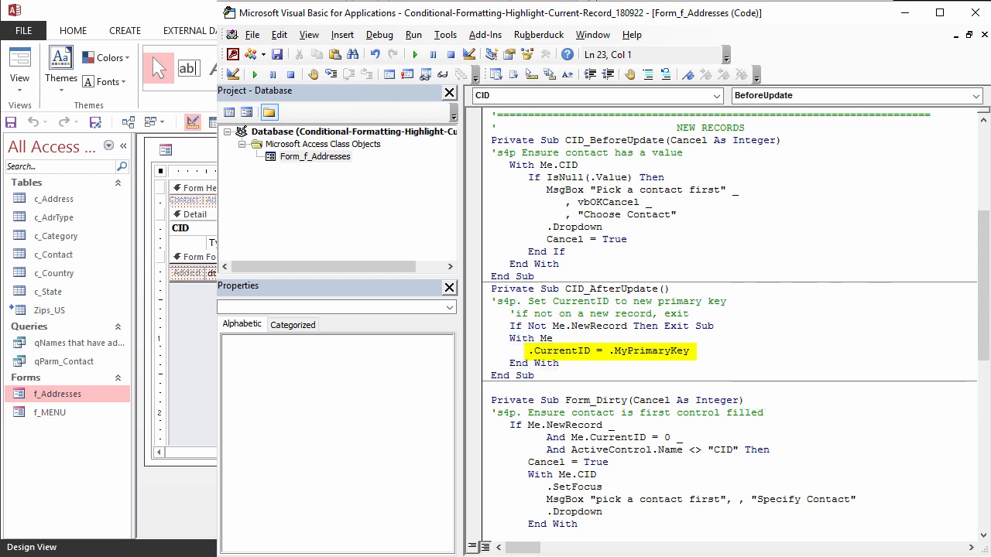
{"action": "left_click", "coordinate": [609, 351]}
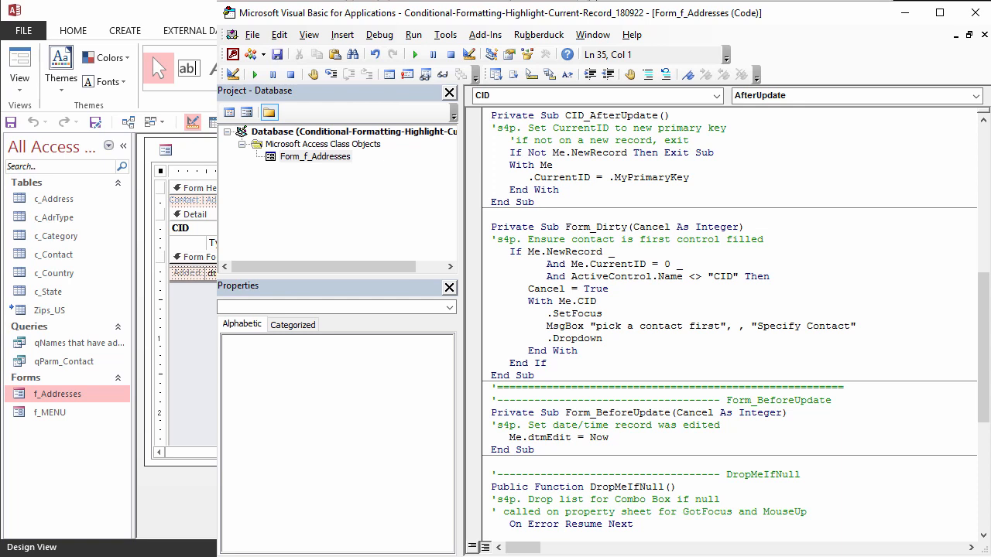
{"action": "double_click", "coordinate": [596, 226]}
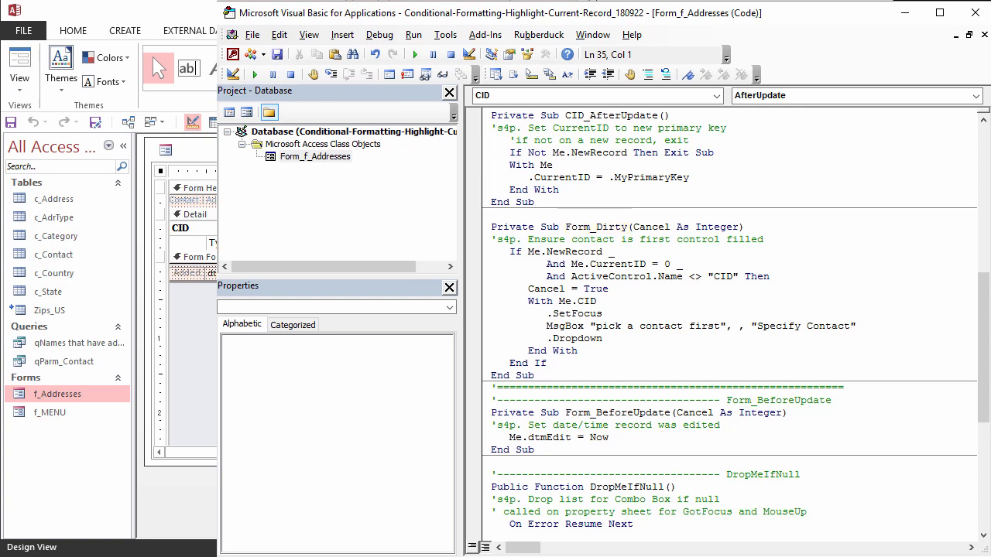
{"action": "double_click", "coordinate": [554, 251]}
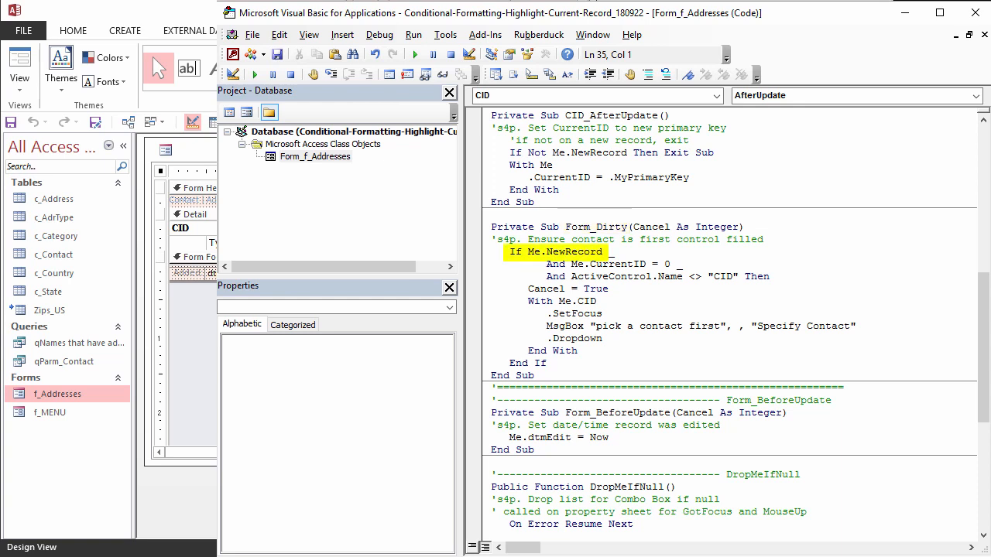